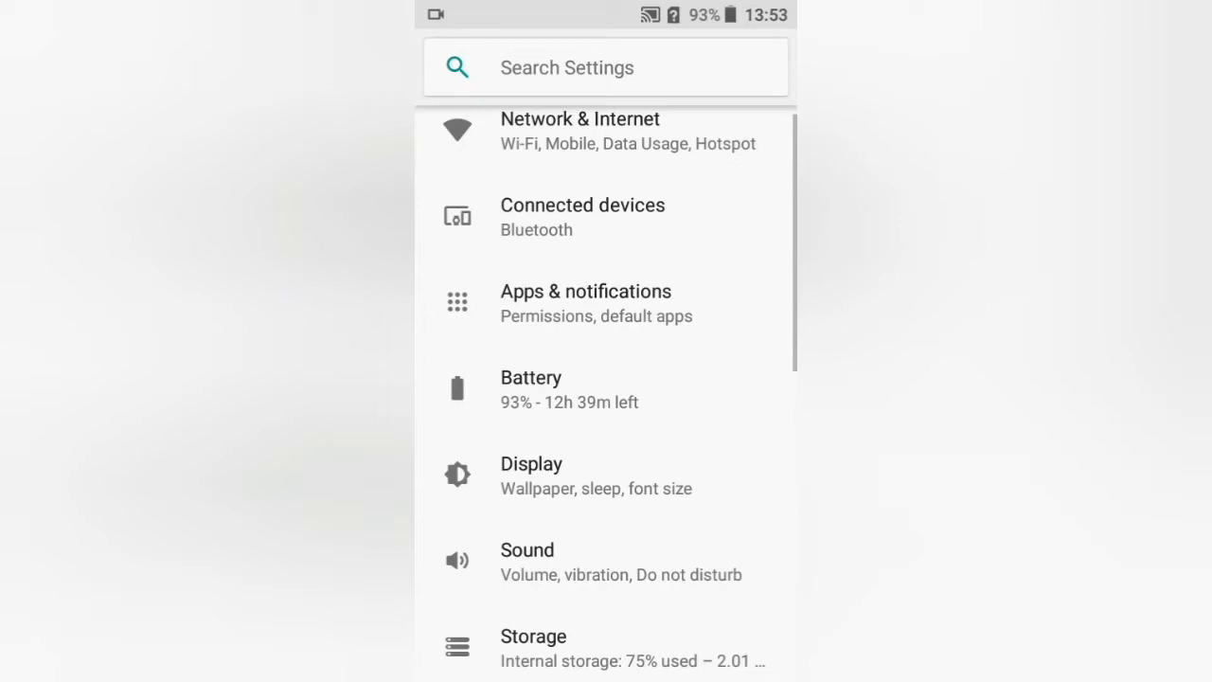
# Scroll down the main Settings list to reach the System entry
pyautogui.scroll(-3)
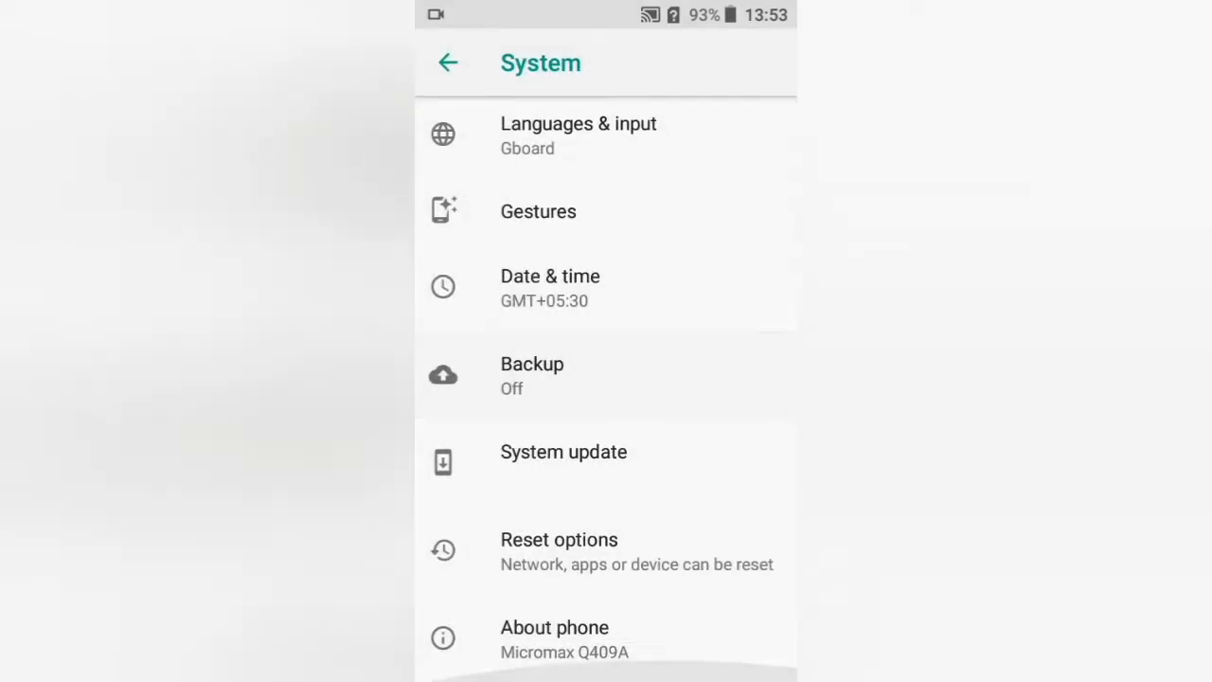
# Tap Build number in About phone to enable developer mode, then return to System
pyautogui.click(552, 627)
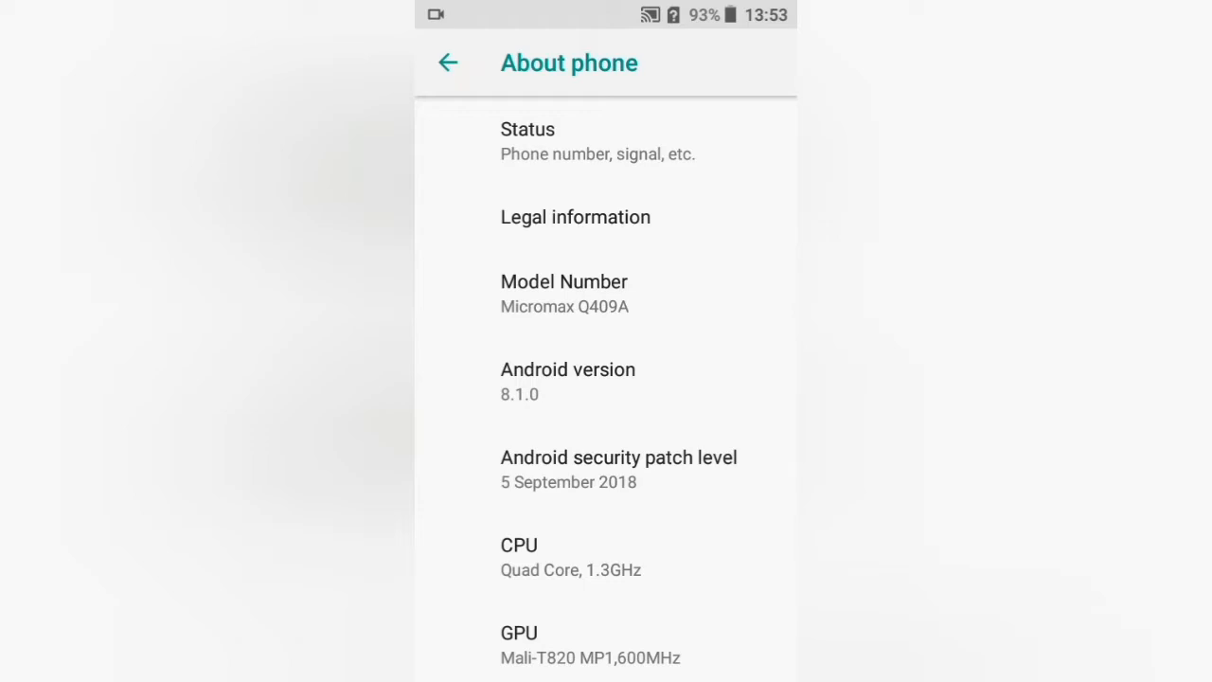
pyautogui.scroll(-3)
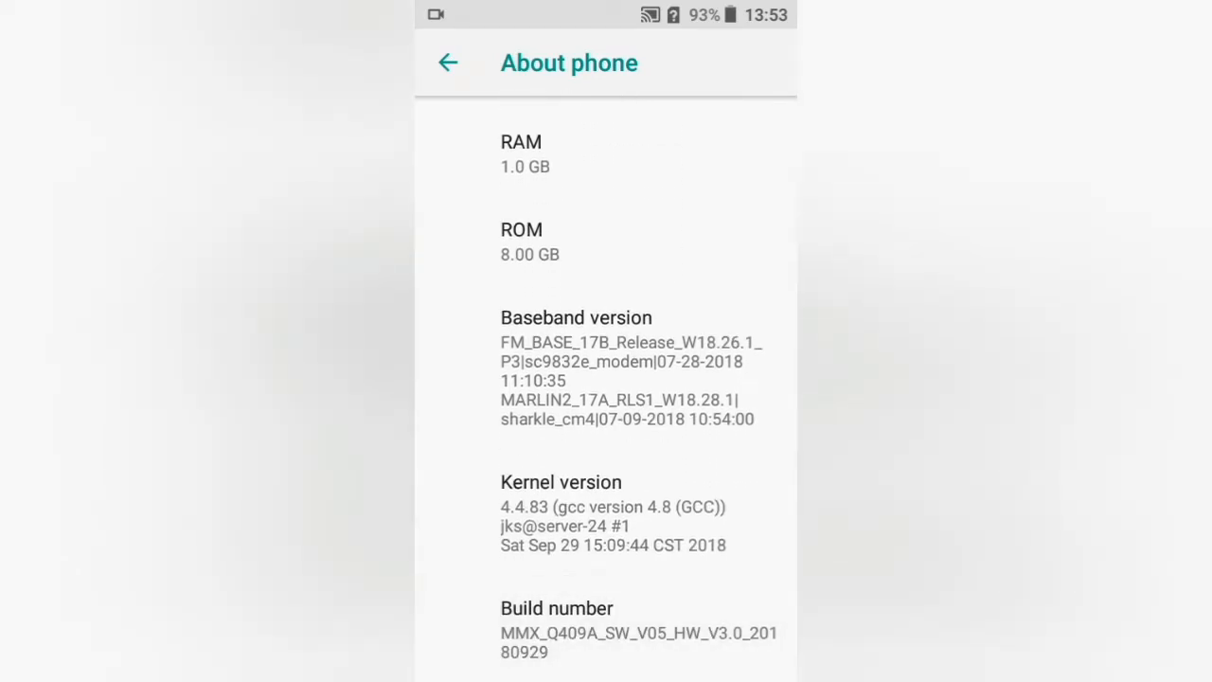
pyautogui.click(548, 608)
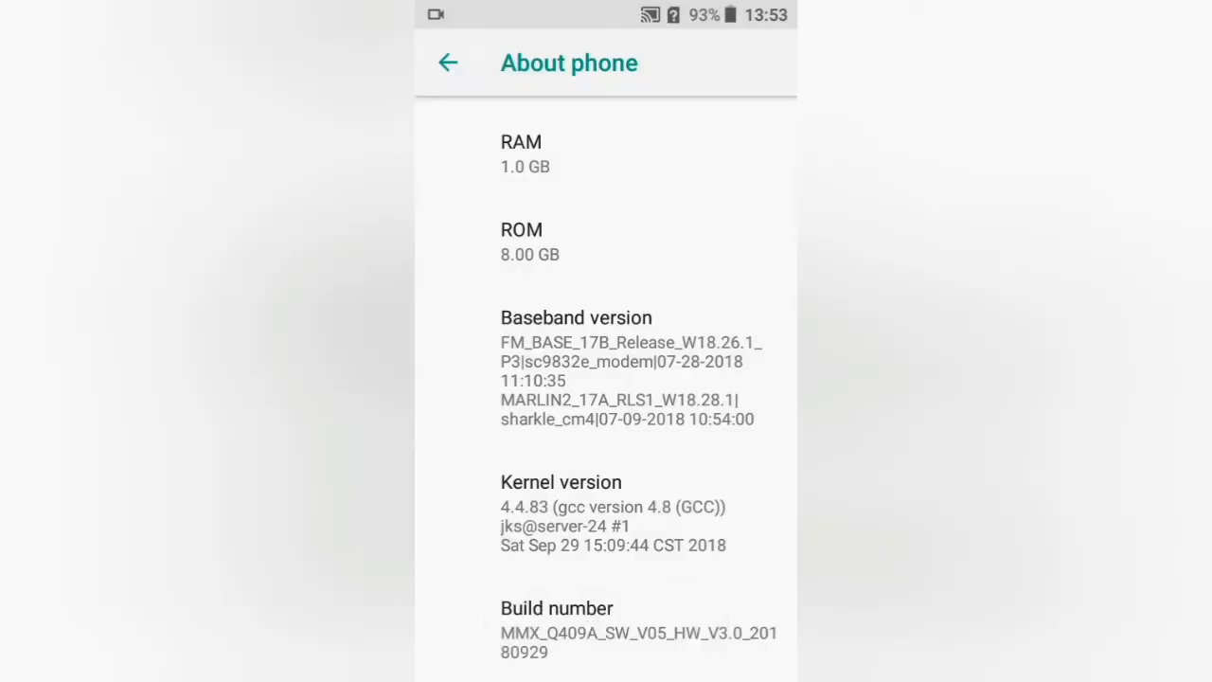
pyautogui.click(447, 62)
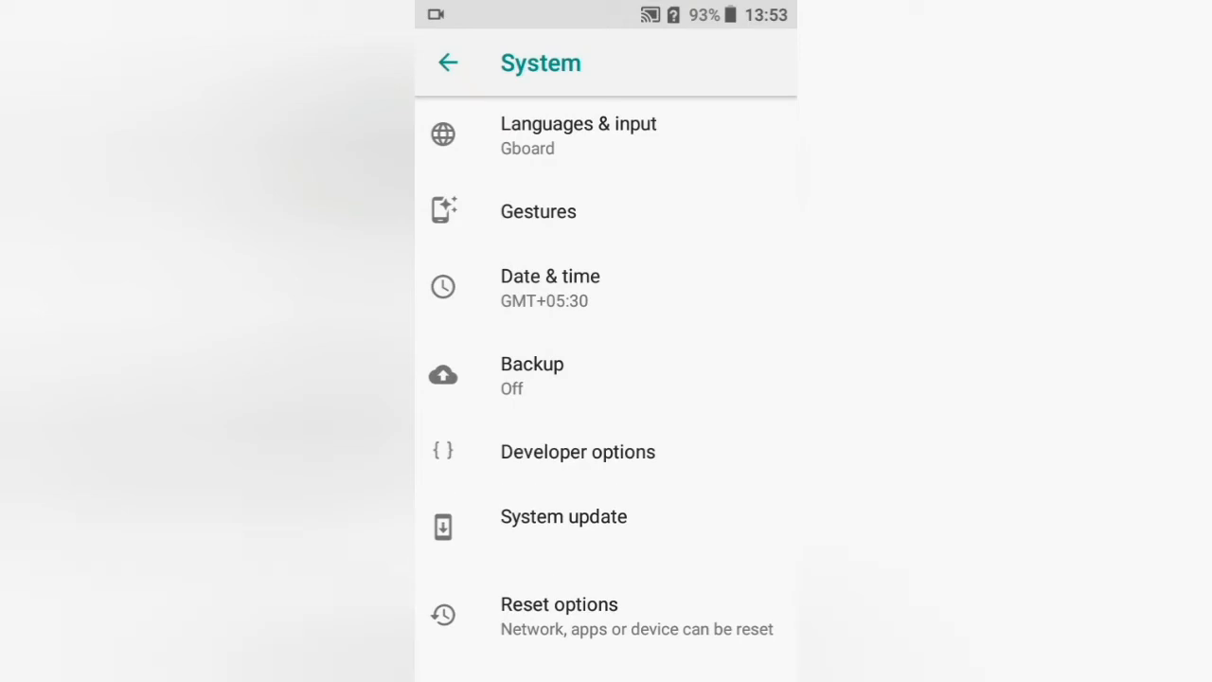
# Open Developer options and scroll down to the Drawing section's animation scale entries
pyautogui.click(577, 452)
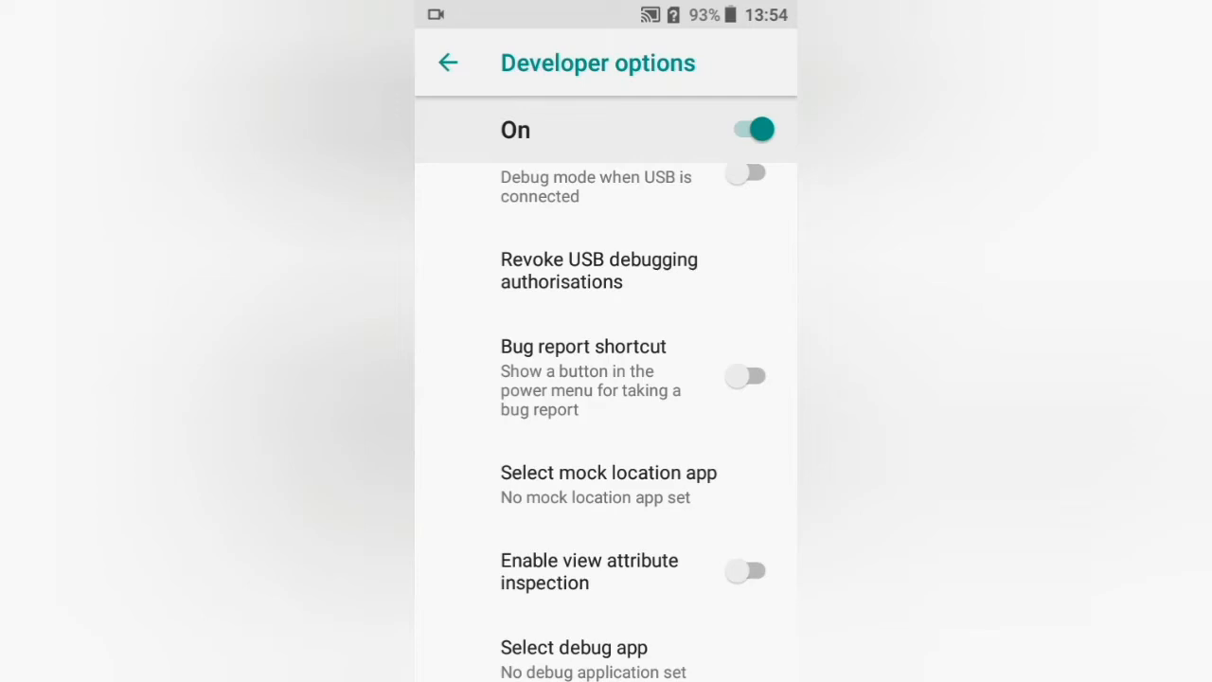
pyautogui.scroll(-3)
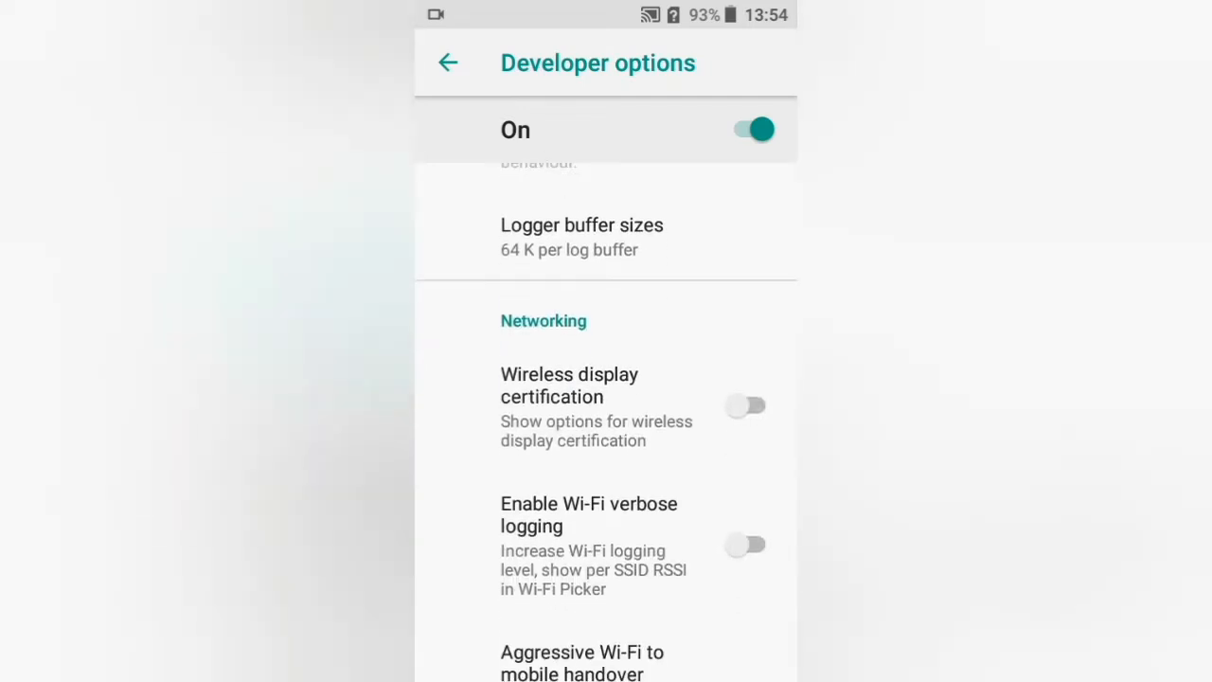
pyautogui.scroll(-3)
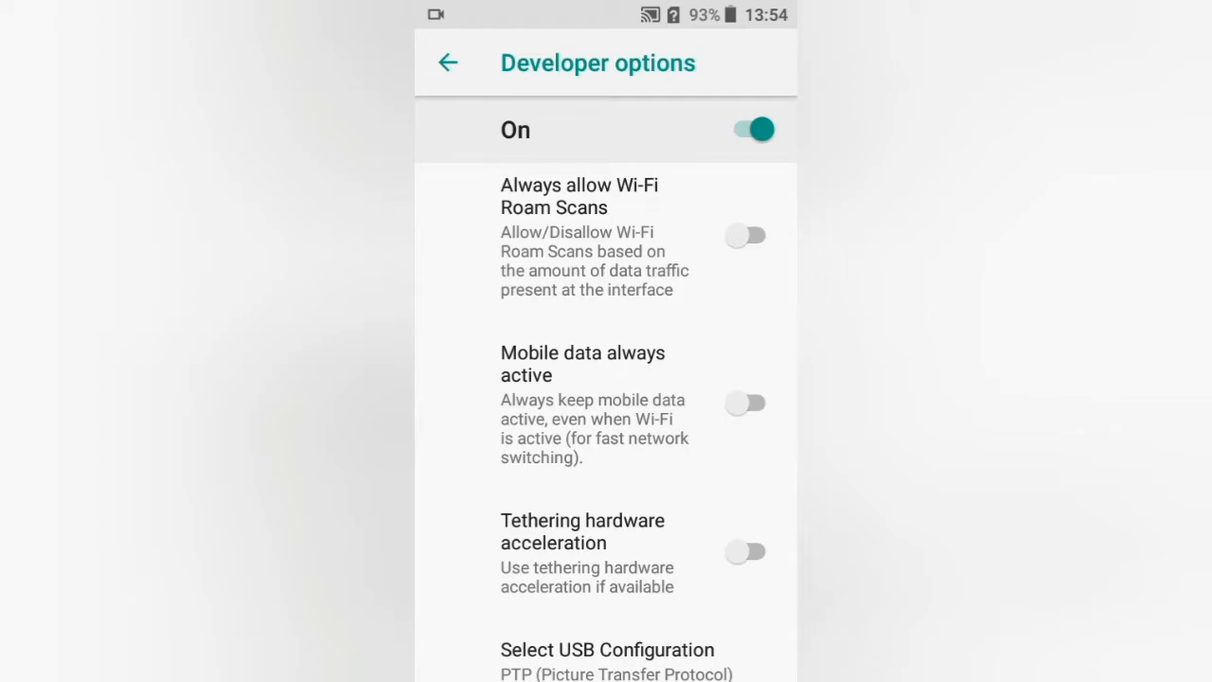
pyautogui.scroll(-3)
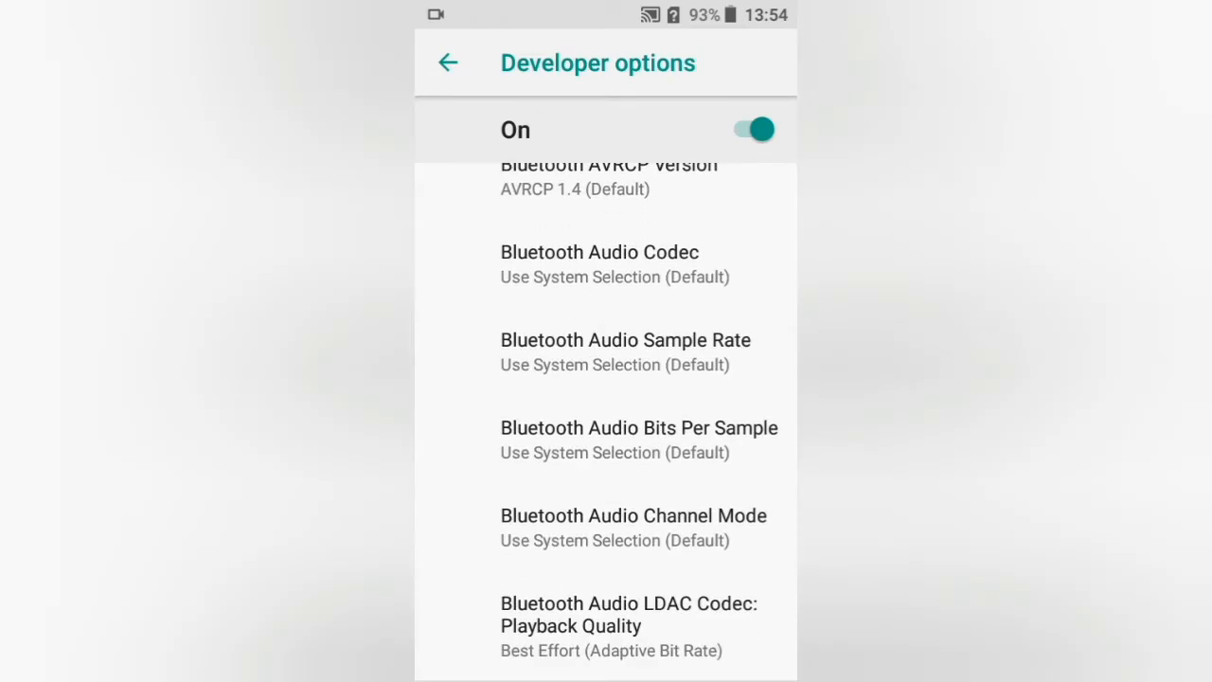
pyautogui.scroll(-3)
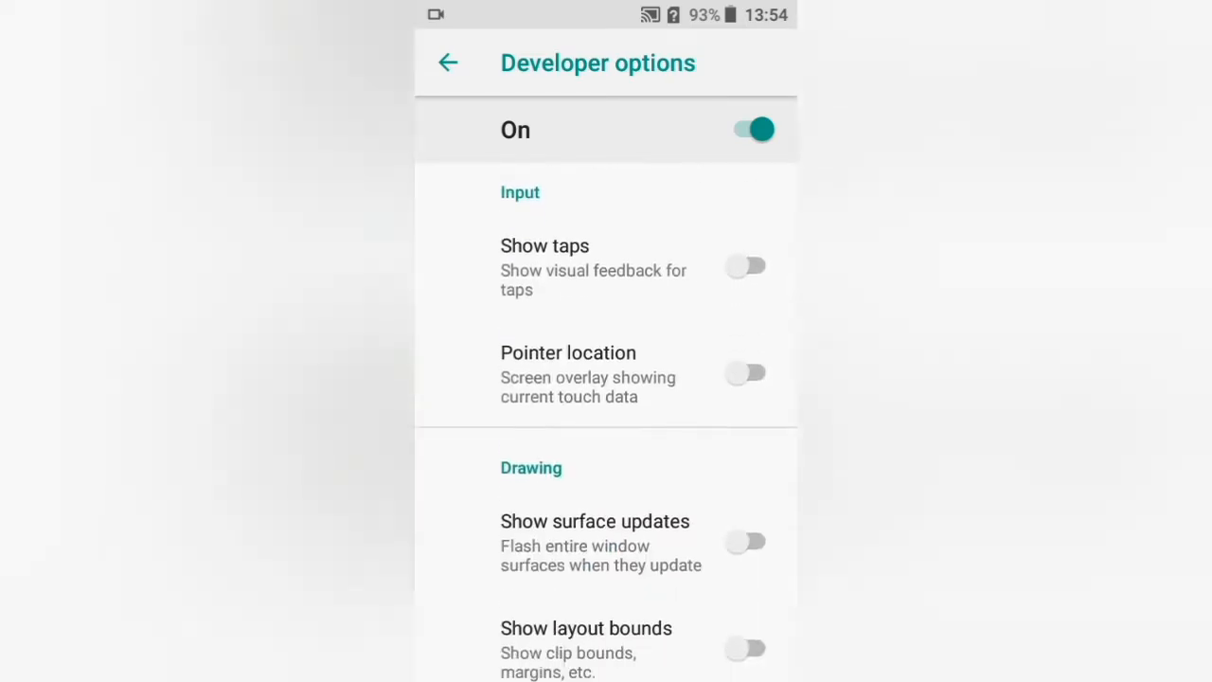
pyautogui.scroll(-3)
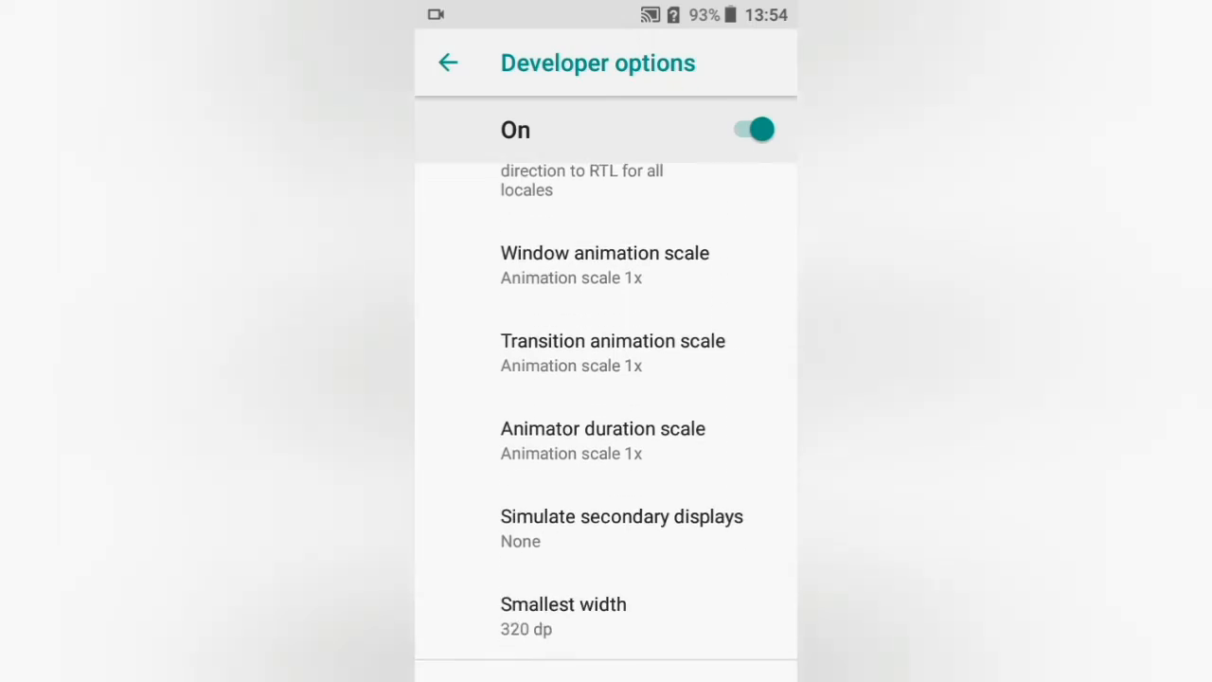
# Set the window, transition and animator duration scales to Animation off
pyautogui.click(605, 252)
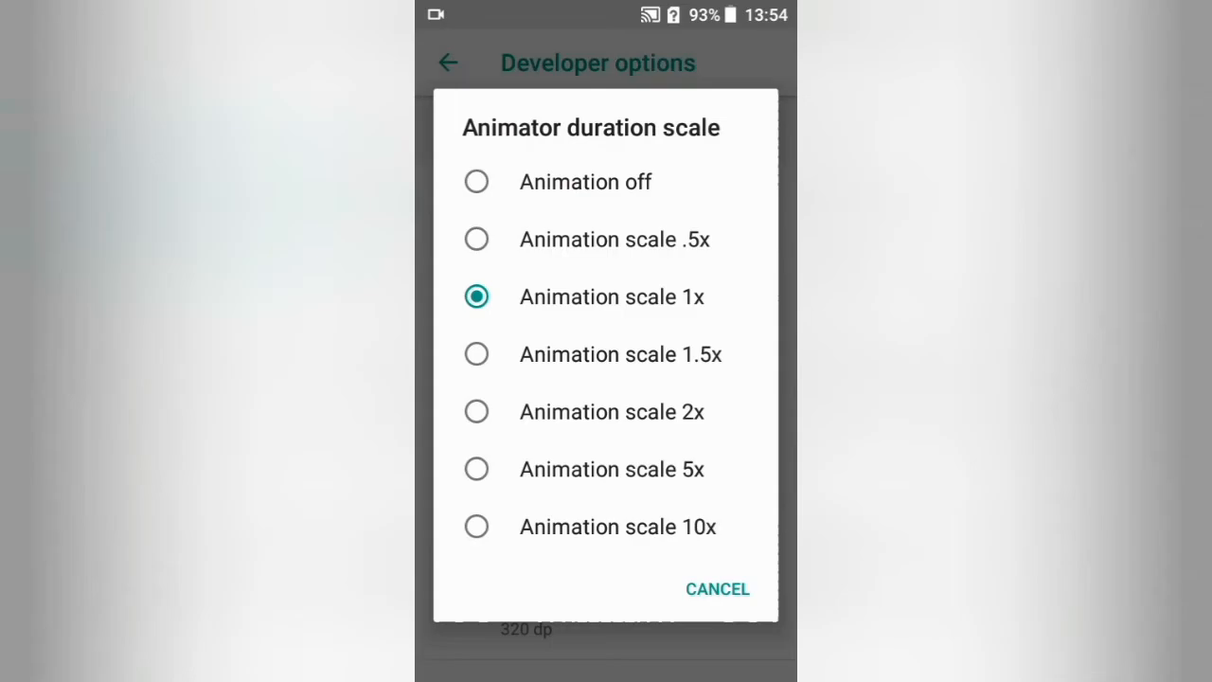
pyautogui.click(585, 181)
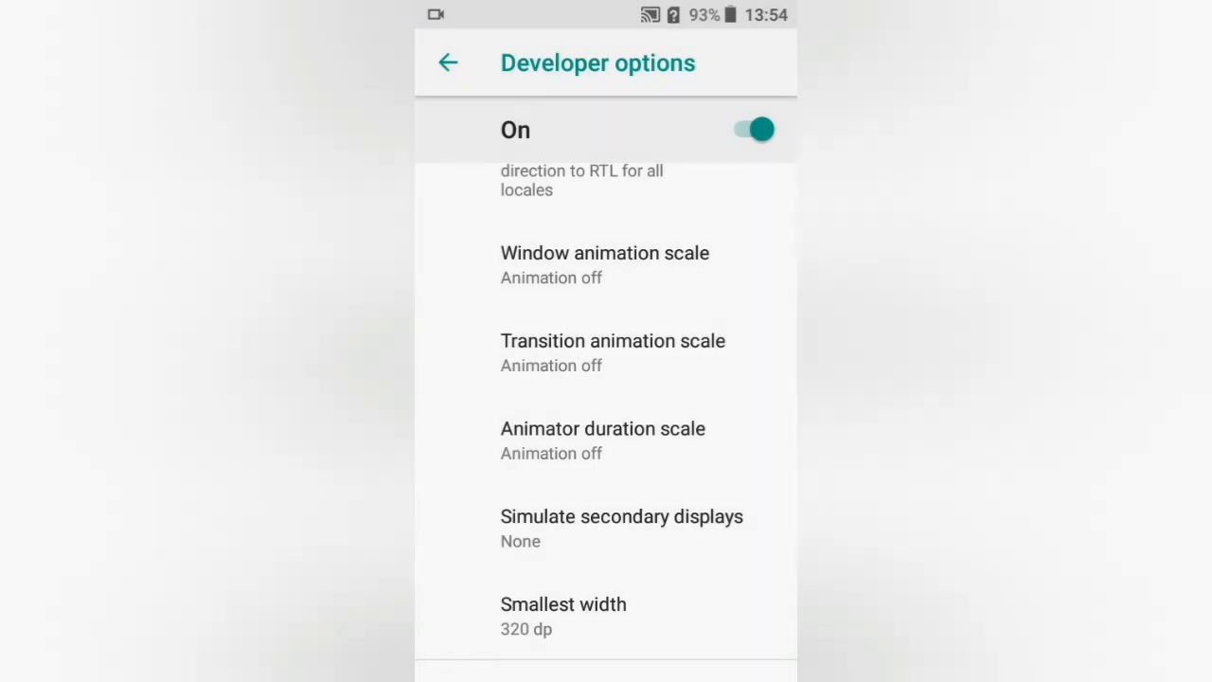
pyautogui.scroll(-3)
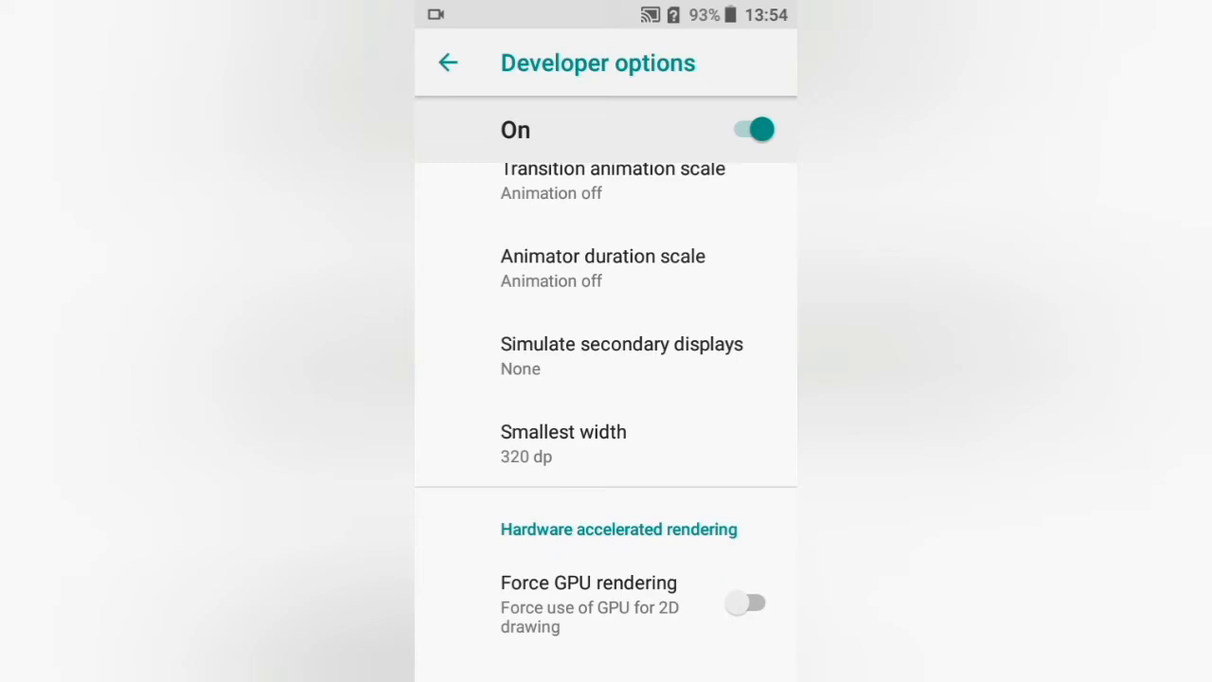
# Toggle on Force GPU rendering and Force 4x MSAA under Hardware accelerated rendering
pyautogui.scroll(-3)
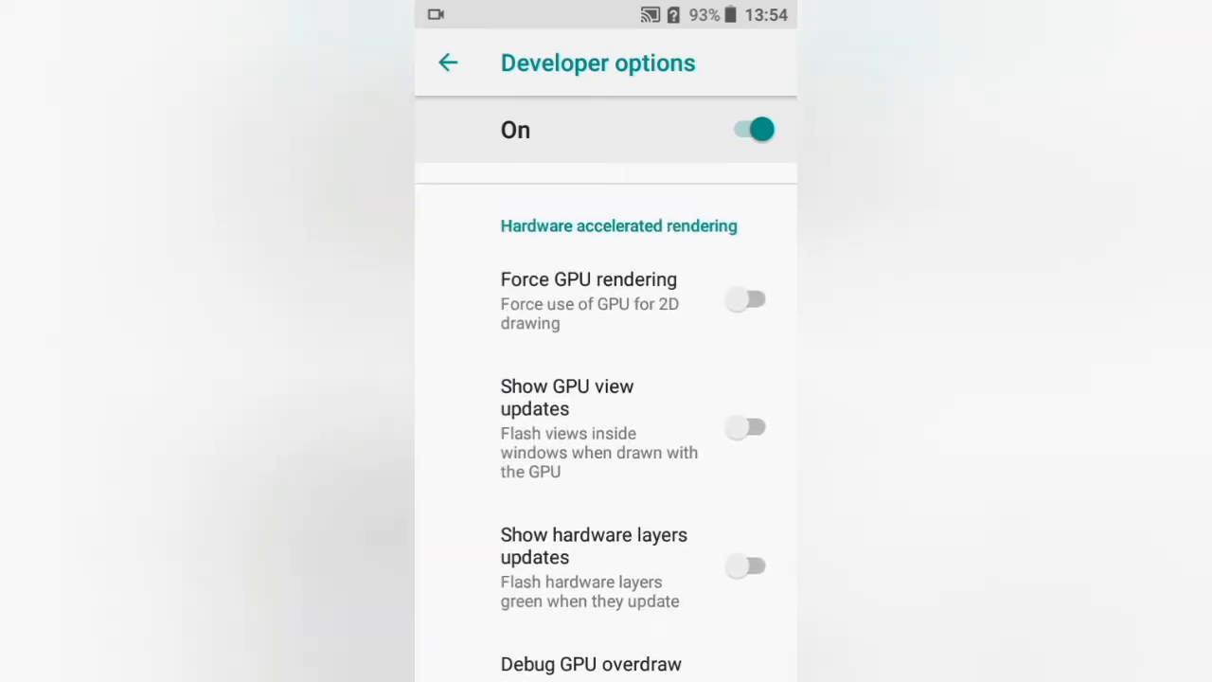
pyautogui.click(748, 300)
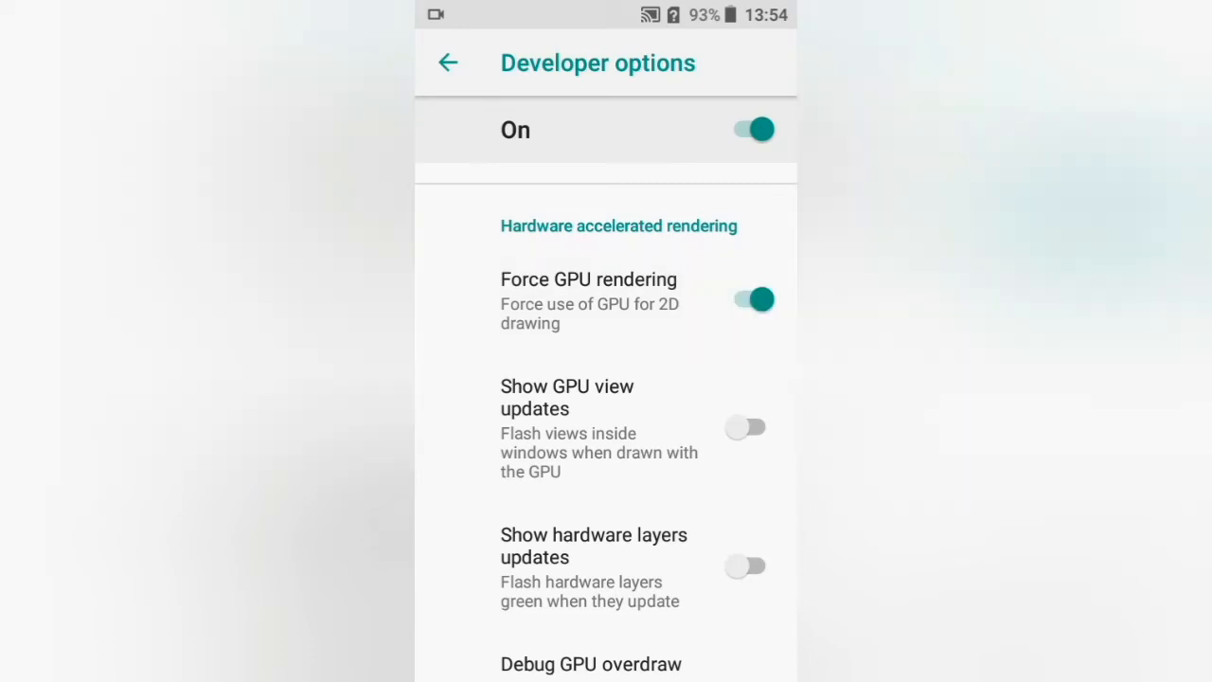
pyautogui.scroll(-3)
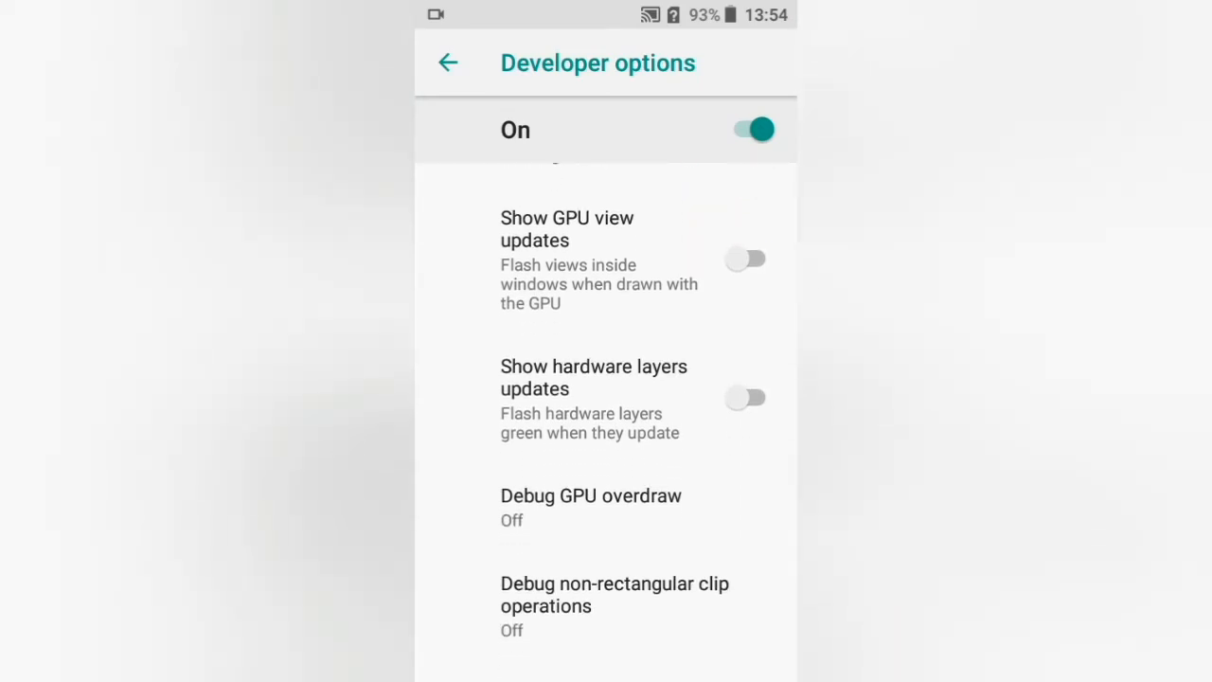
pyautogui.scroll(-3)
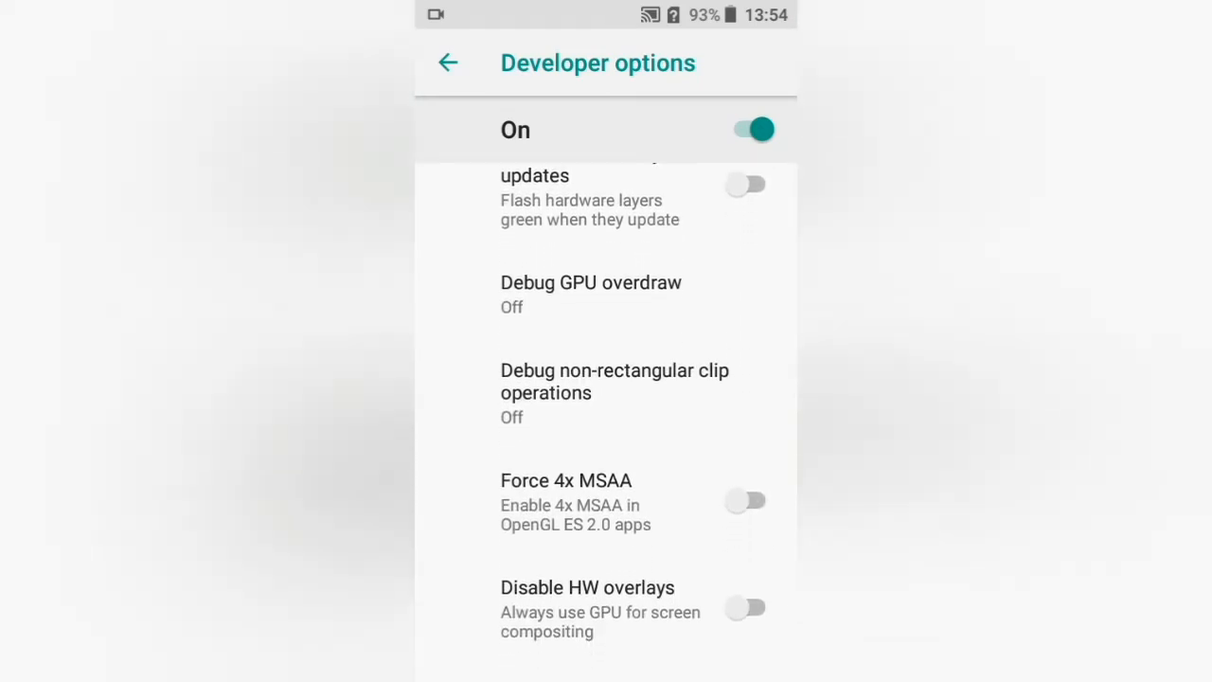
pyautogui.click(746, 499)
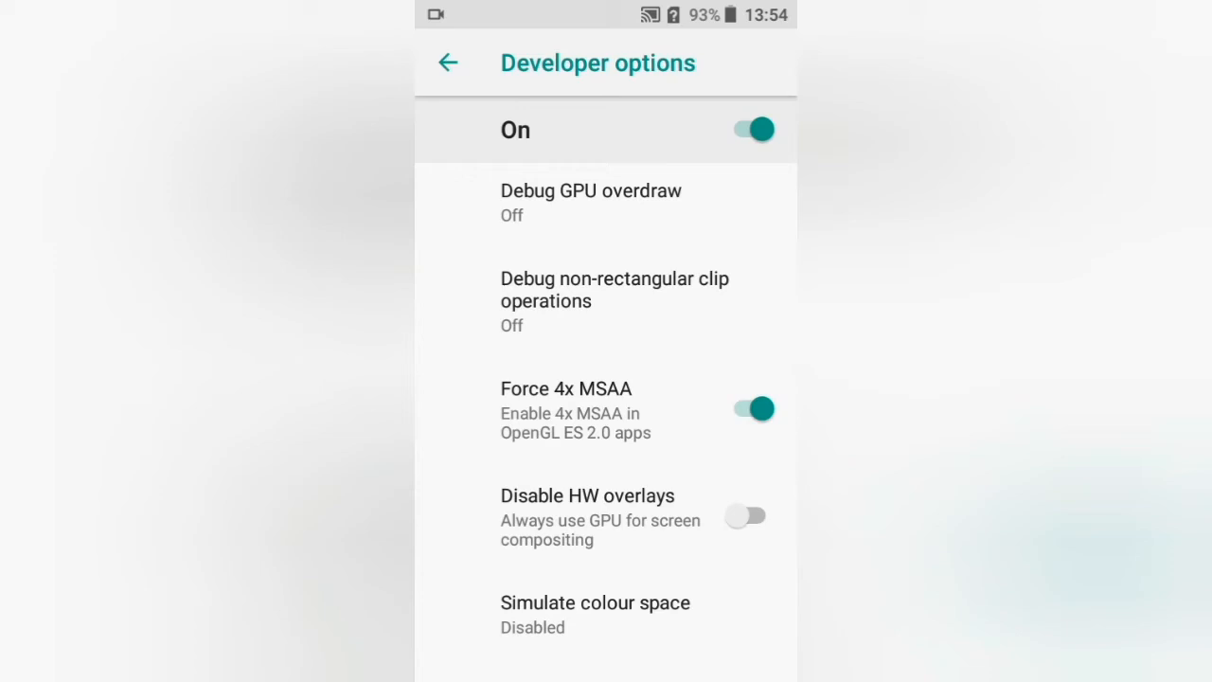
pyautogui.scroll(-3)
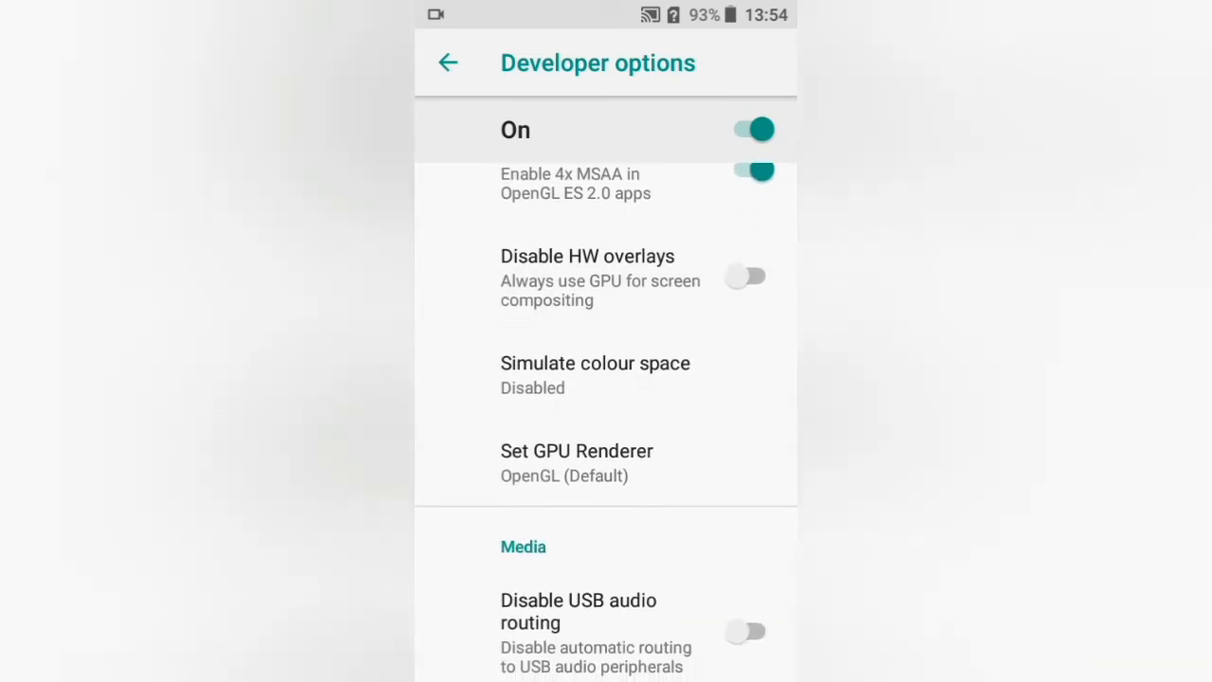
pyautogui.scroll(-3)
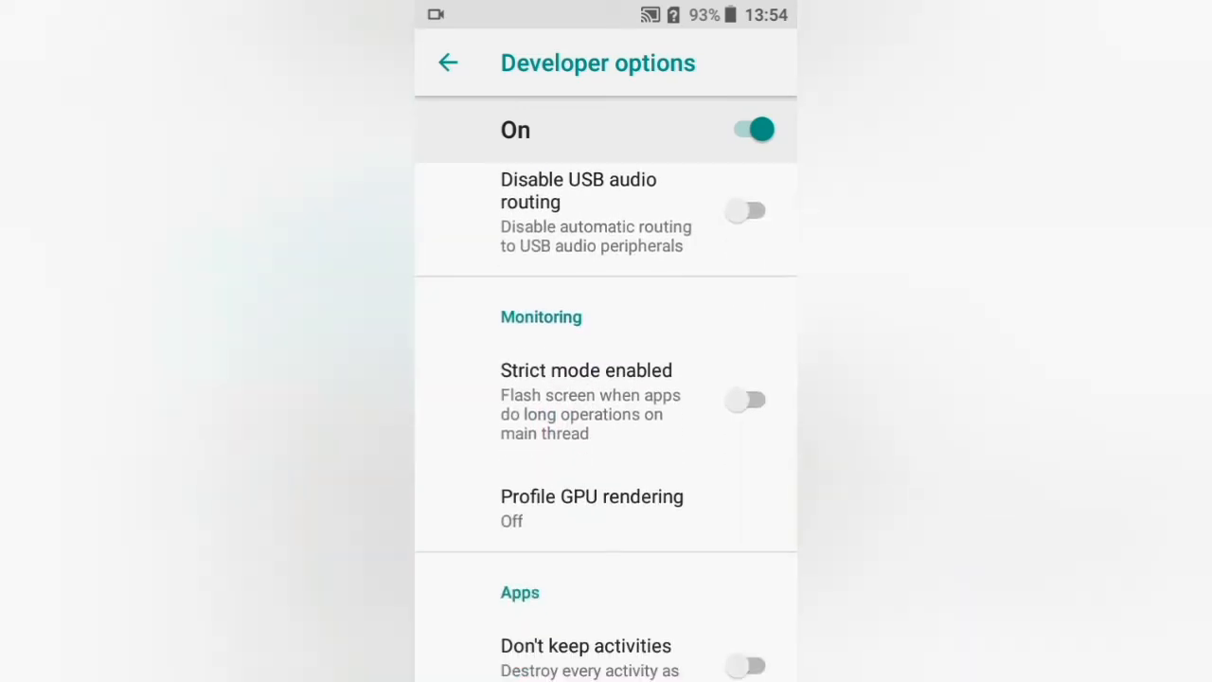
pyautogui.scroll(-3)
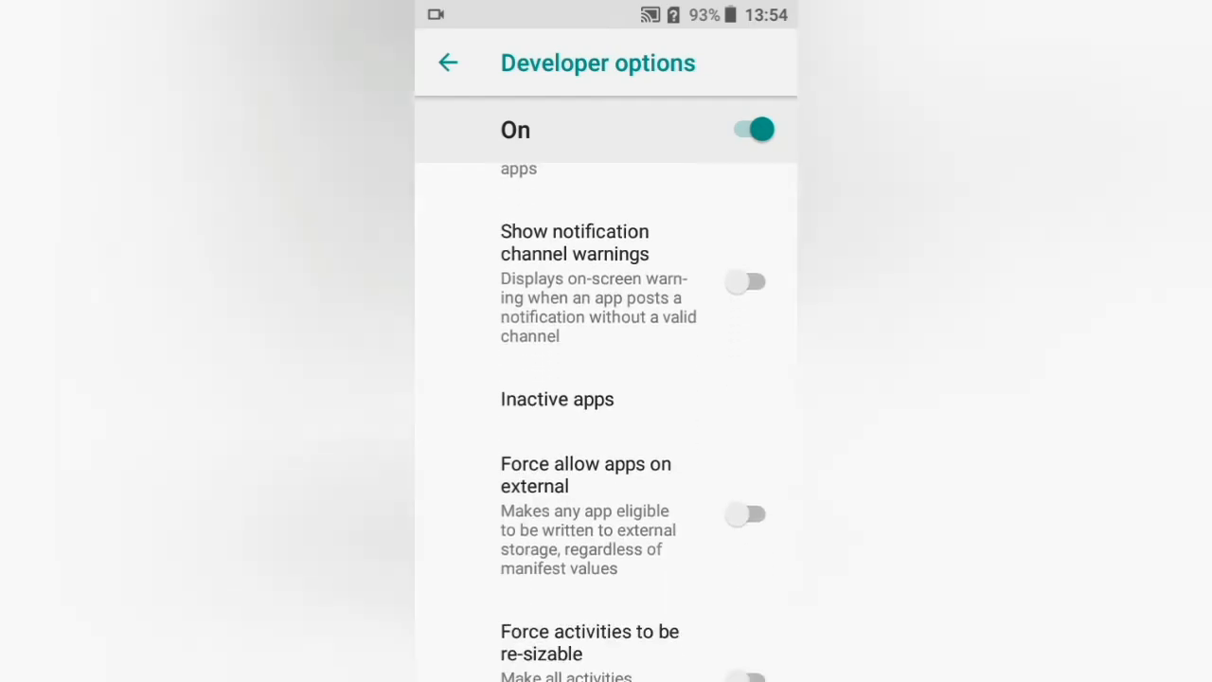